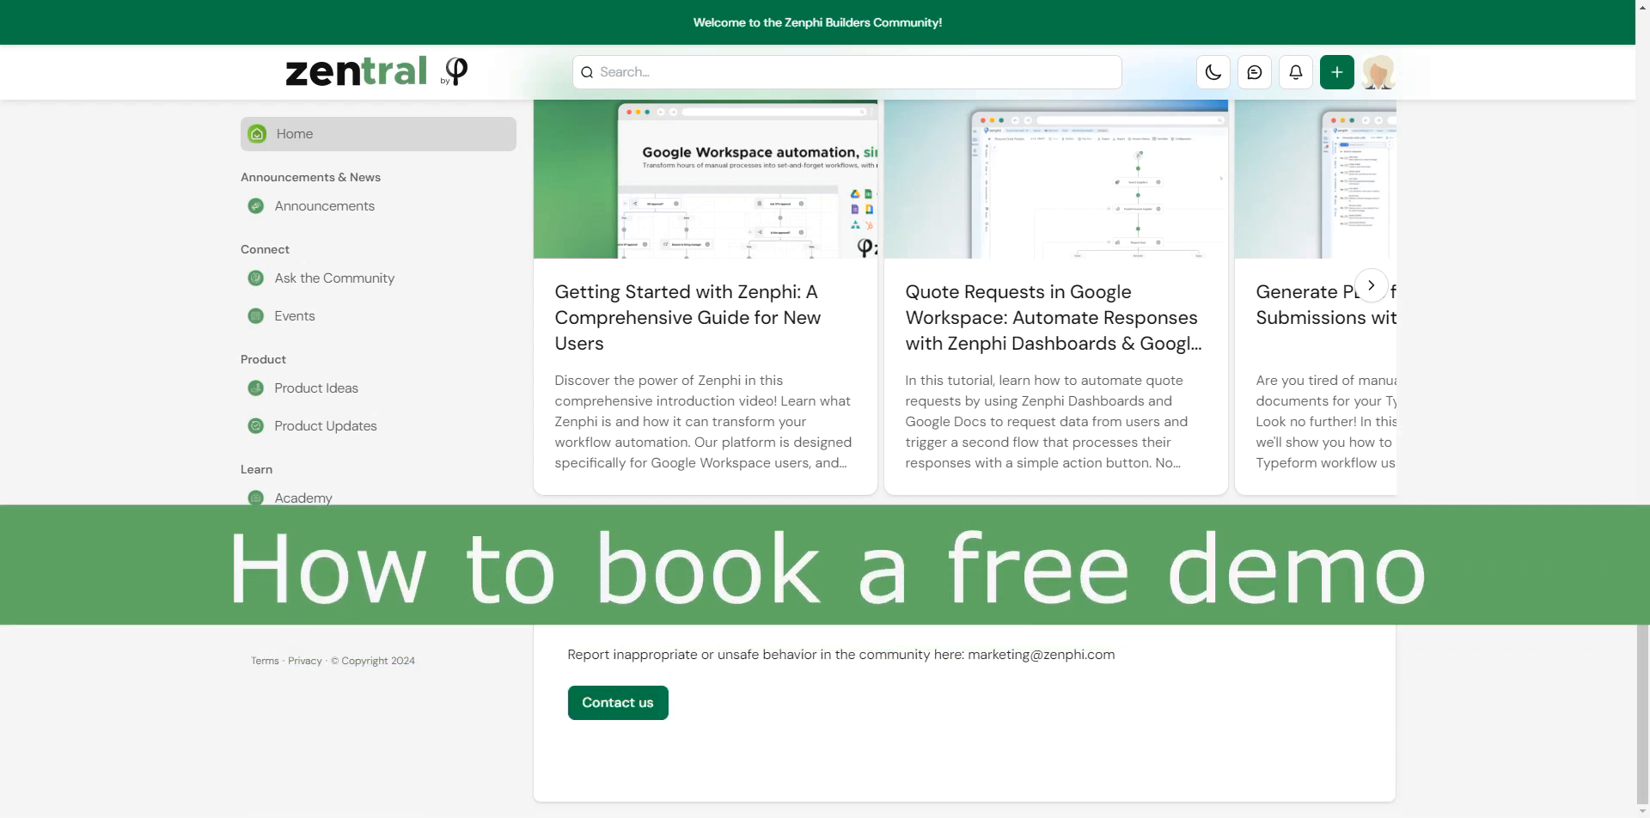
# Step: Reach Zenphi's 'Book a call' demo page via the community's Contact us link and Request a Demo
pyautogui.scroll(-3)
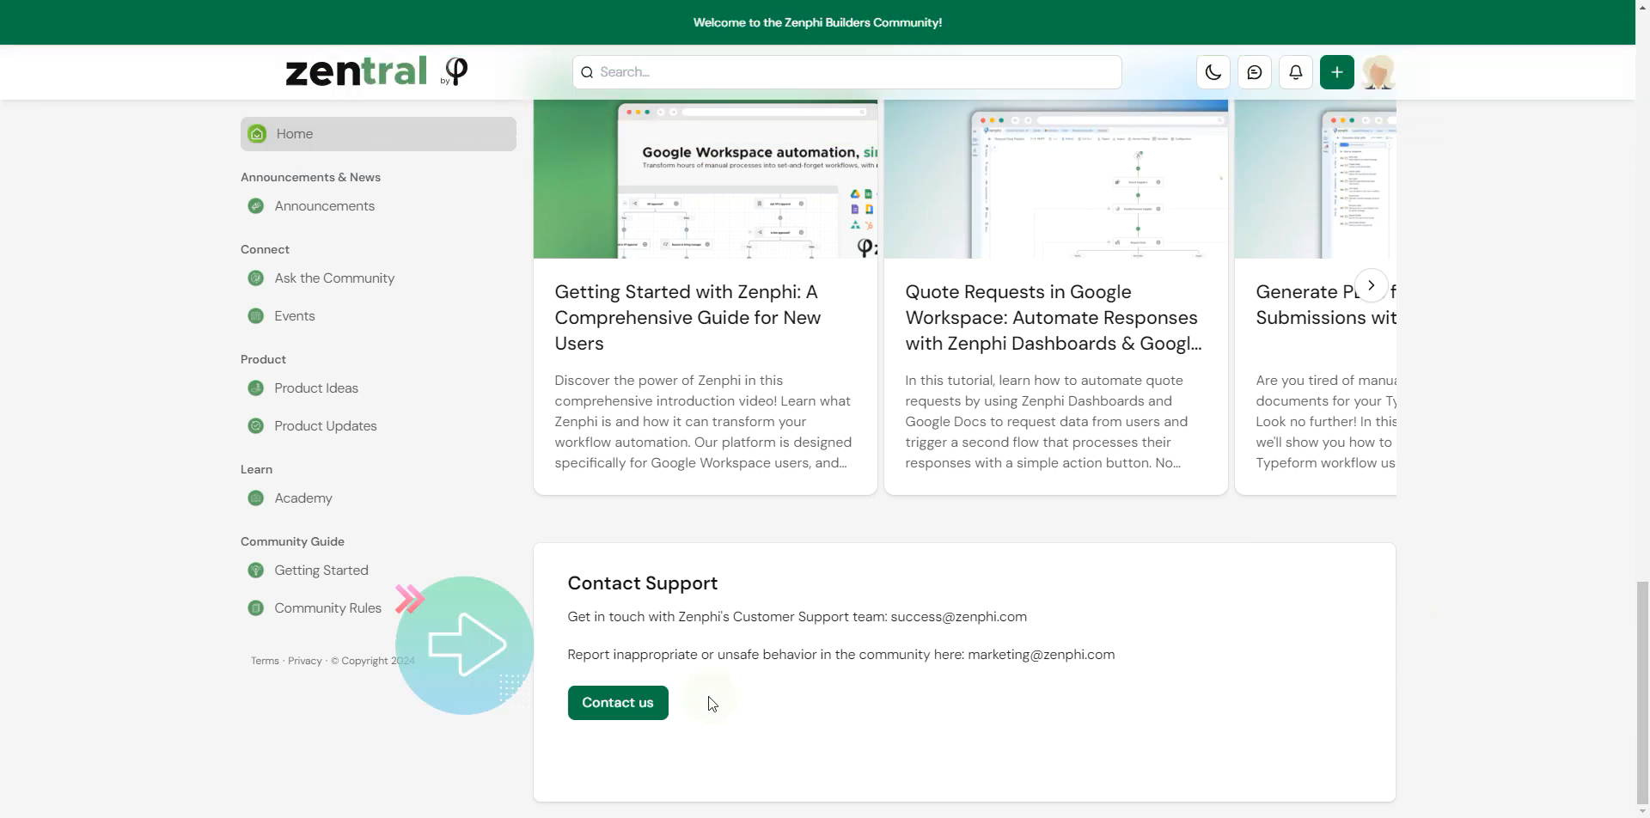
pyautogui.click(617, 703)
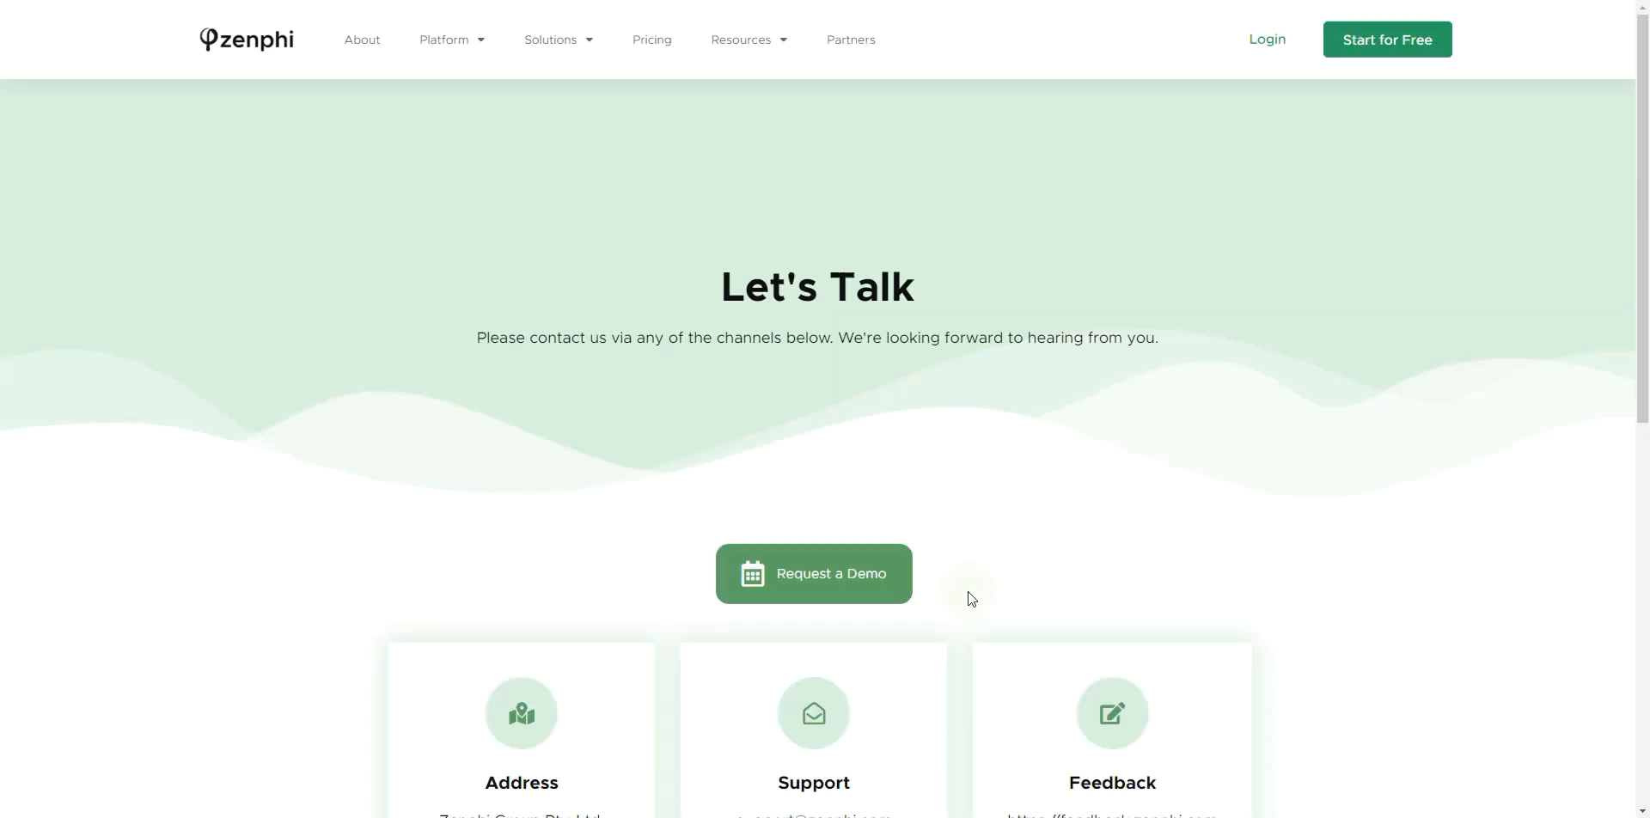
pyautogui.moveTo(1406, 464)
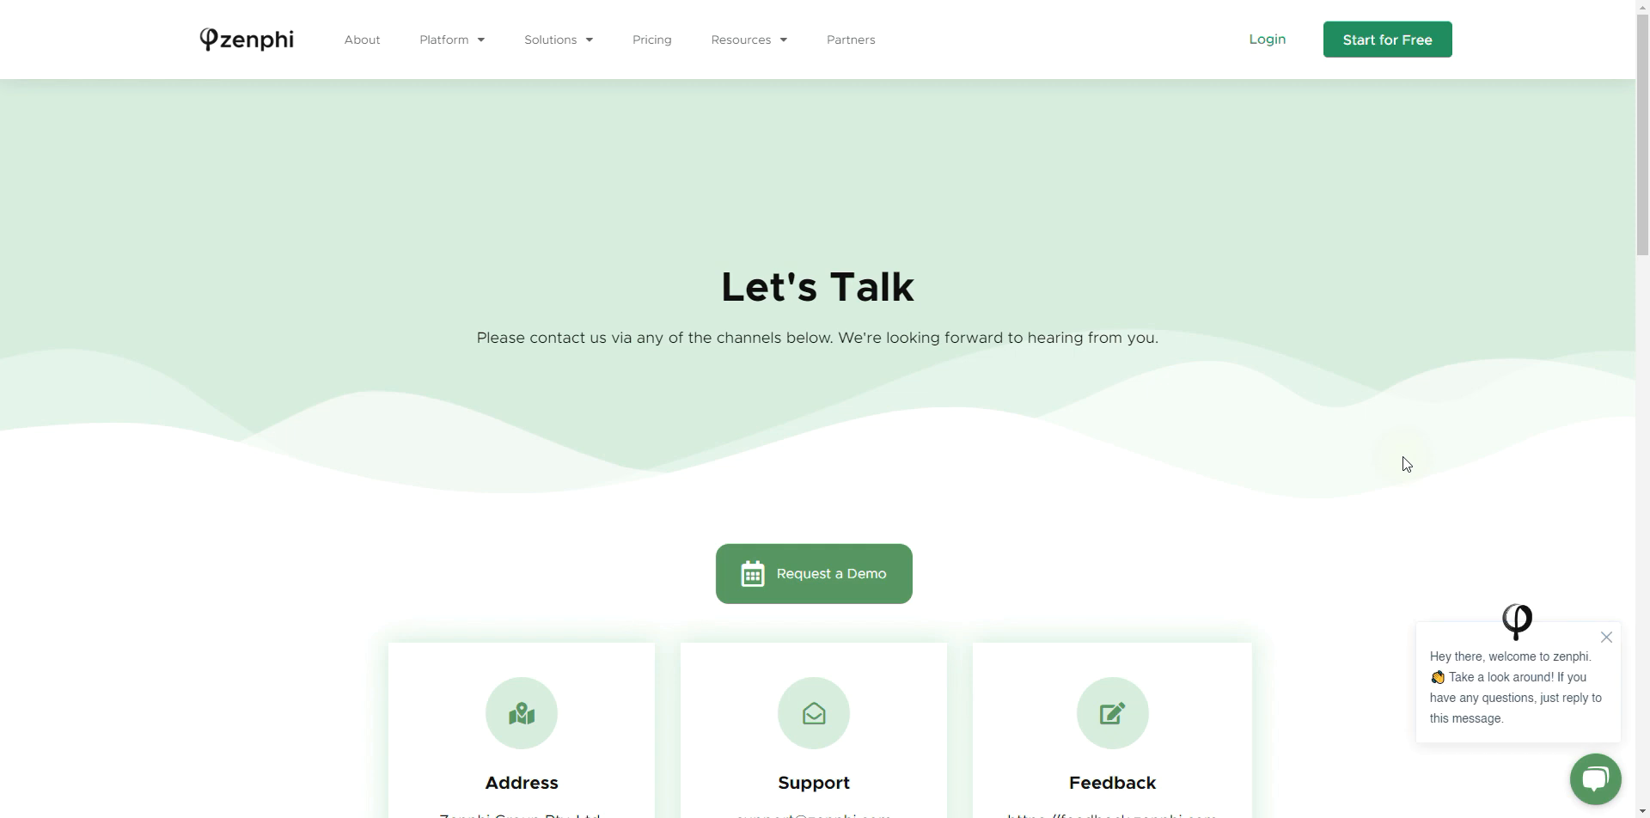
pyautogui.moveTo(853, 574)
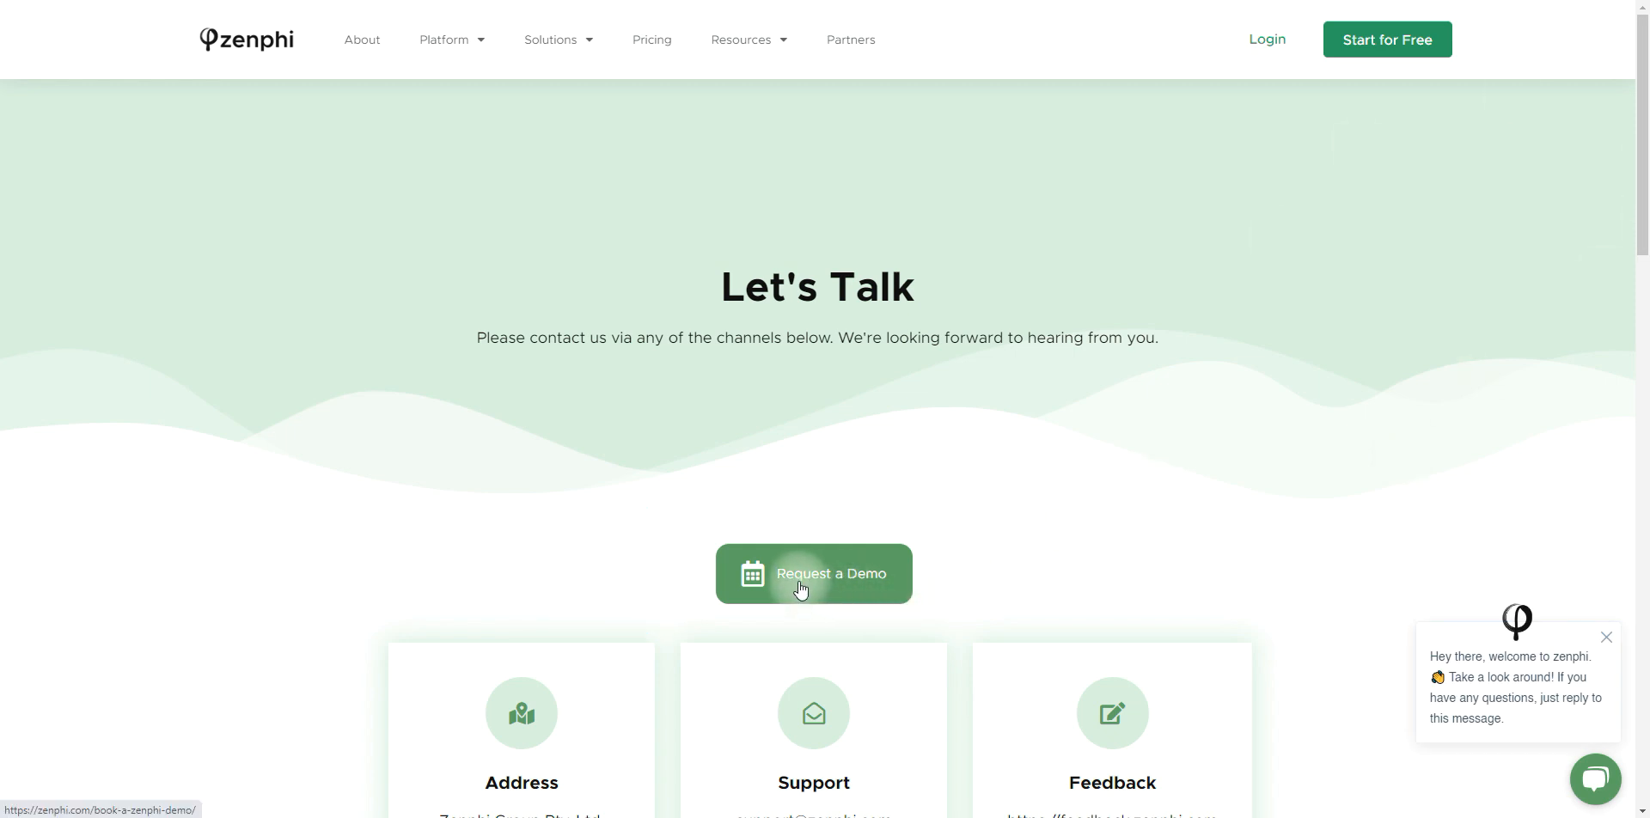
pyautogui.click(813, 574)
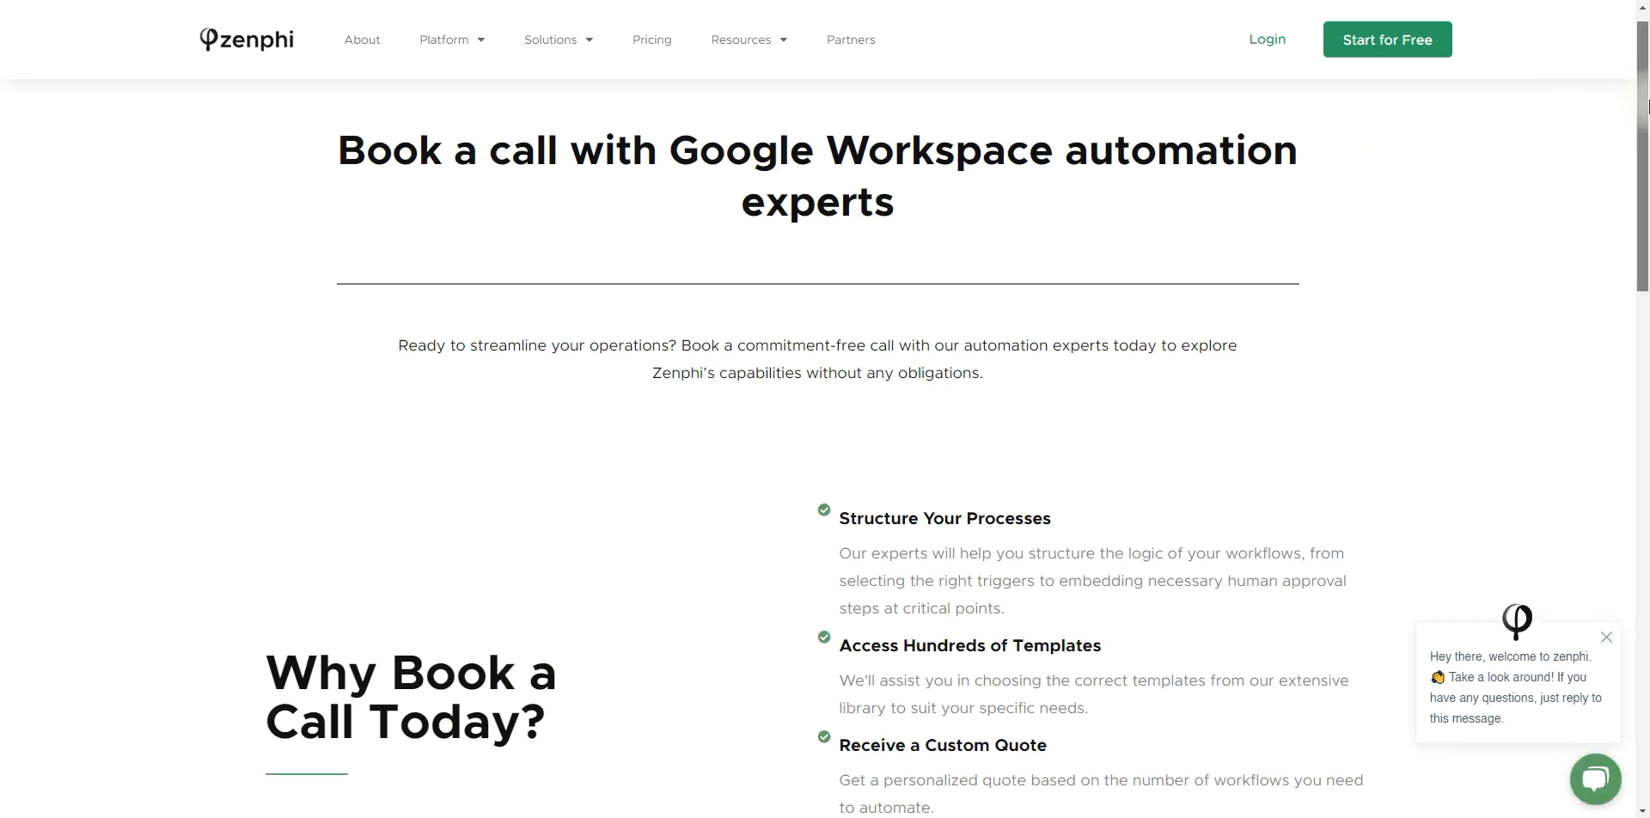
# Step: Scroll down the Book a call page past the 'Why Book a Call Today?' reasons to the scheduler
pyautogui.scroll(-3)
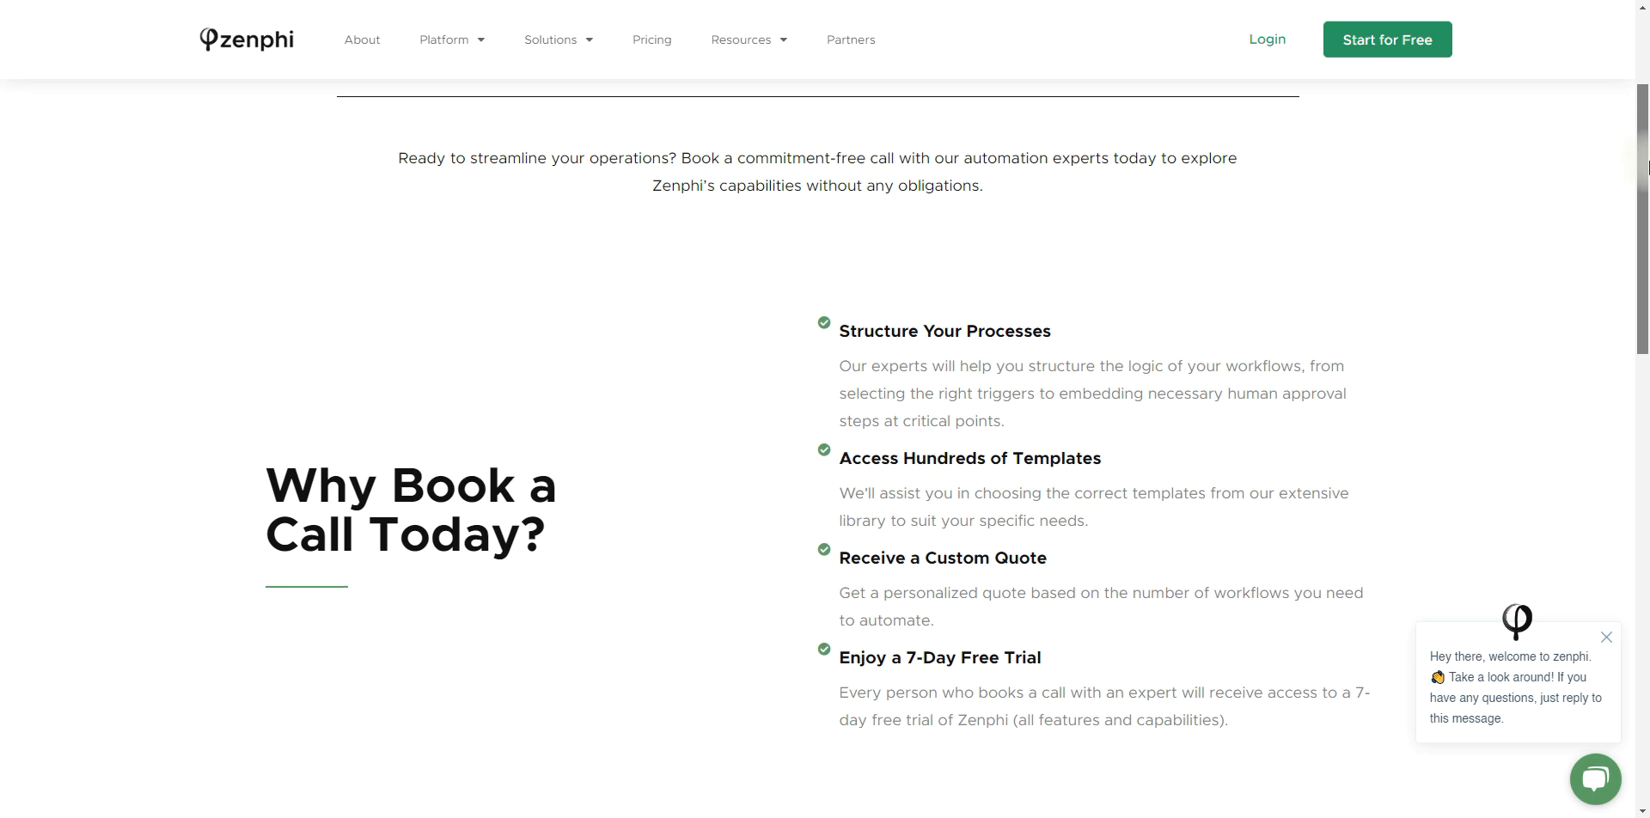
pyautogui.scroll(-3)
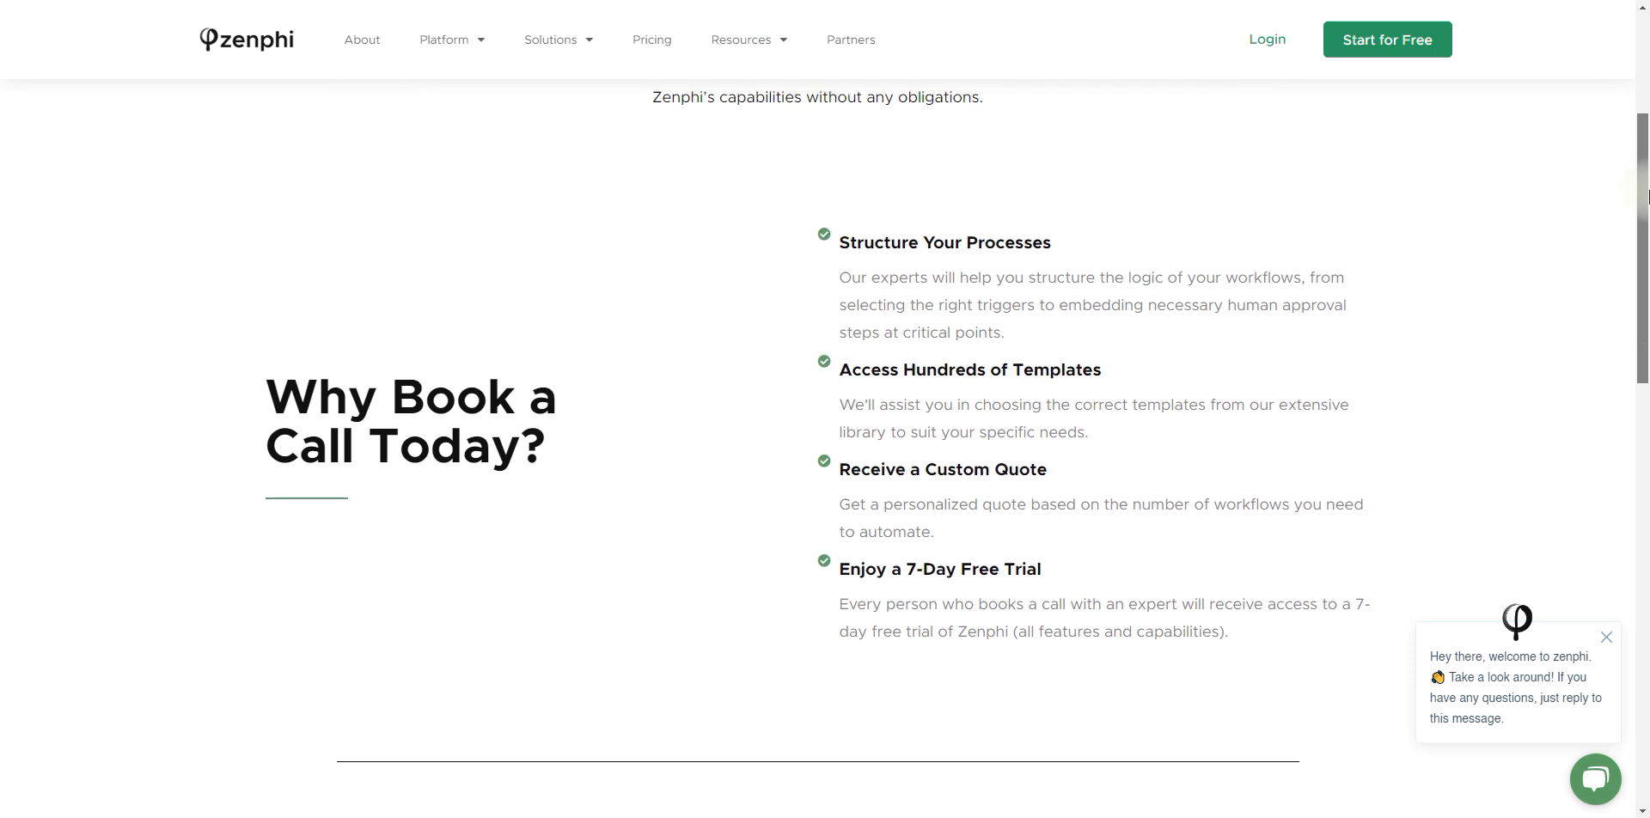
pyautogui.scroll(-3)
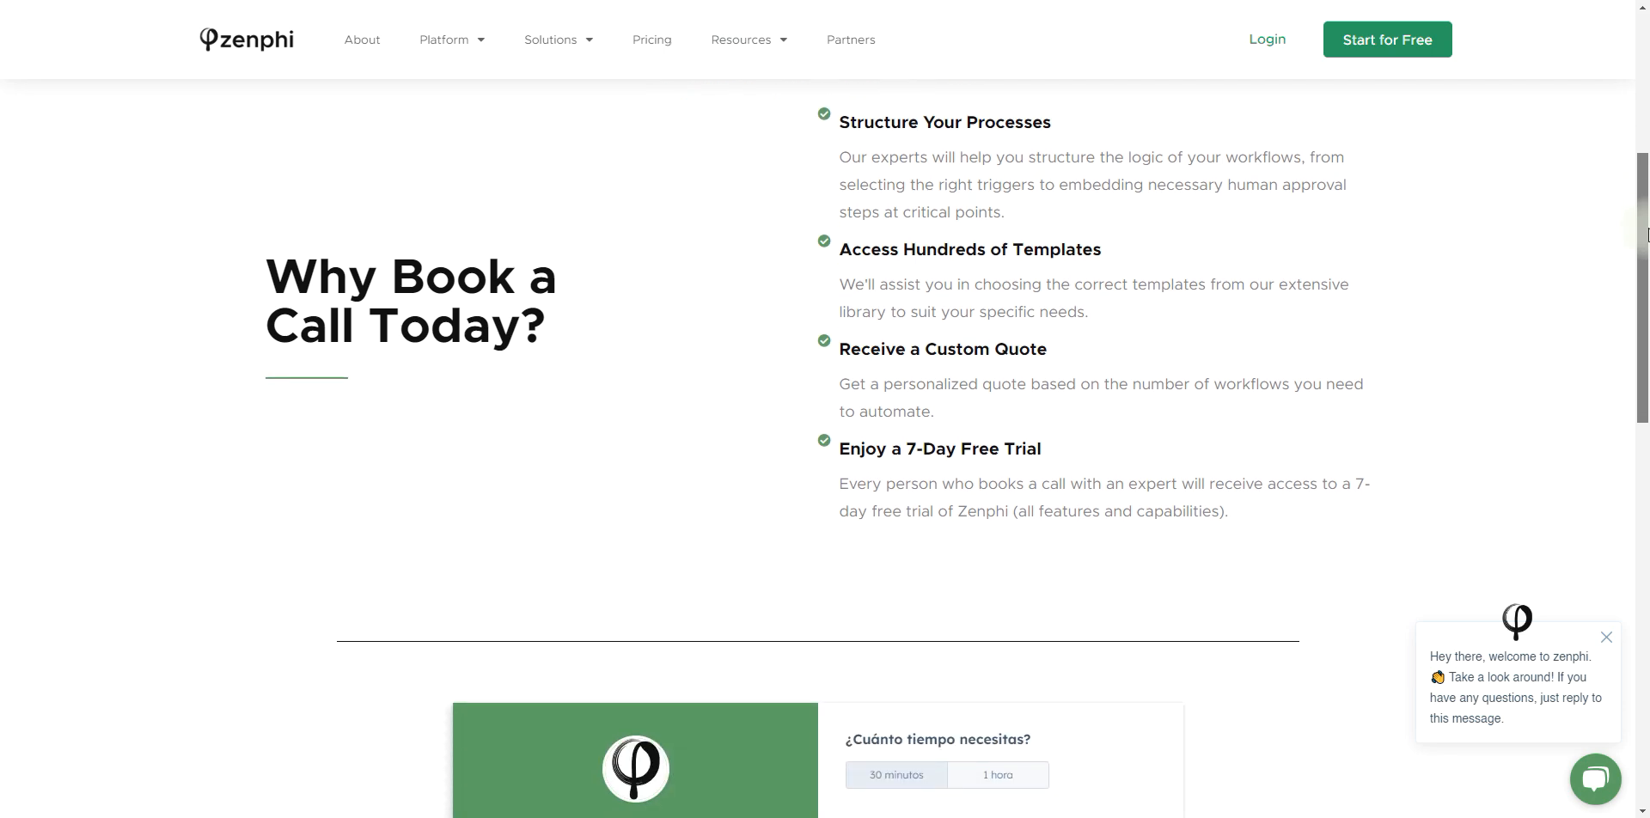
pyautogui.scroll(-3)
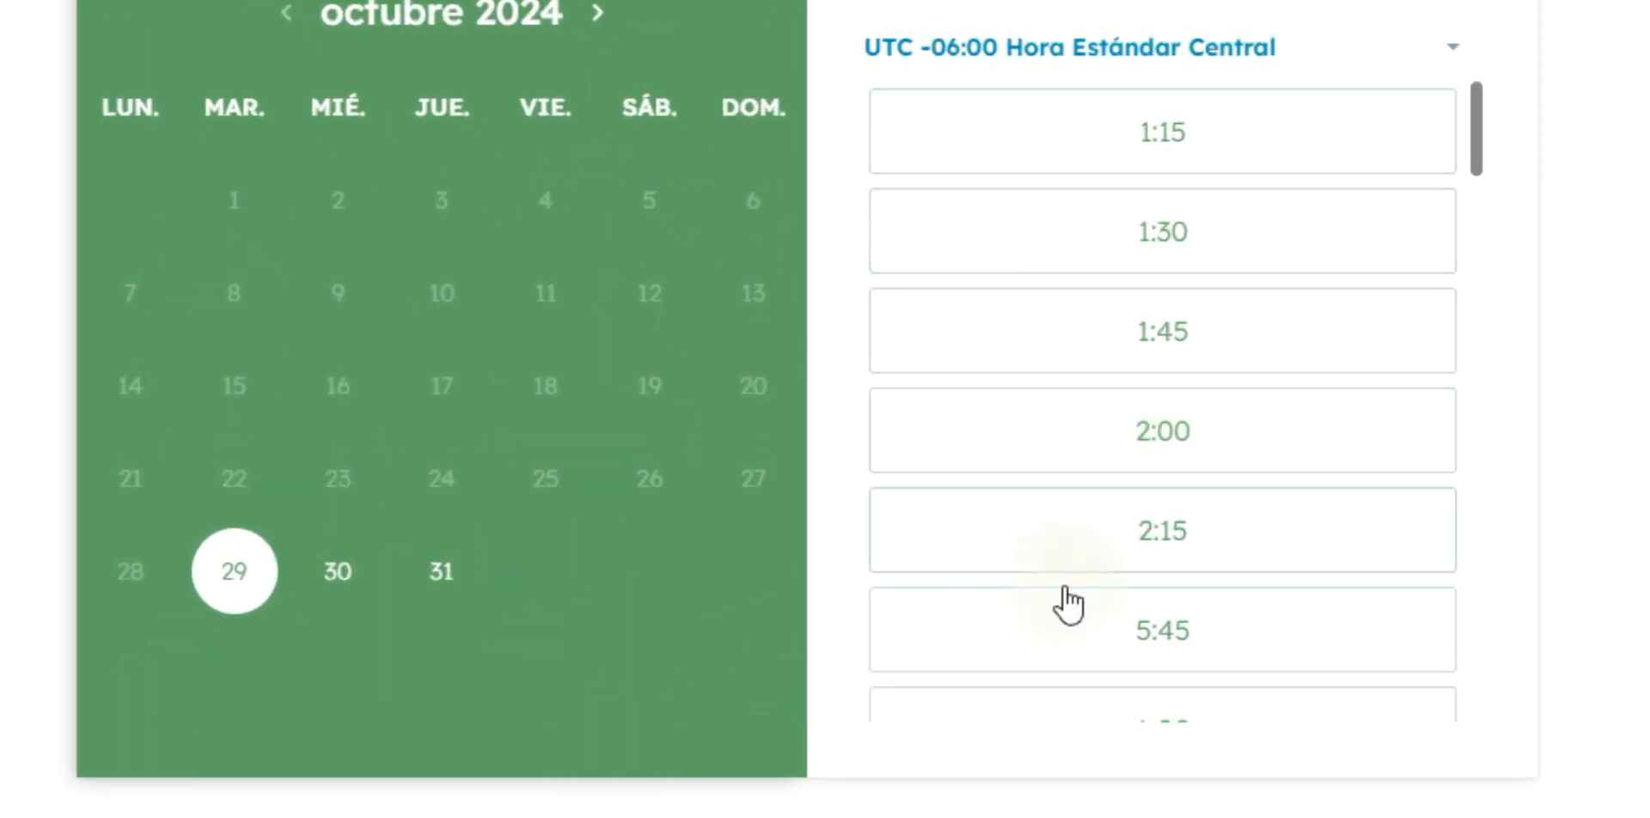
# Step: Scroll the October 29 time slot list to show the later 9:30–11:00 slots
pyautogui.scroll(-3)
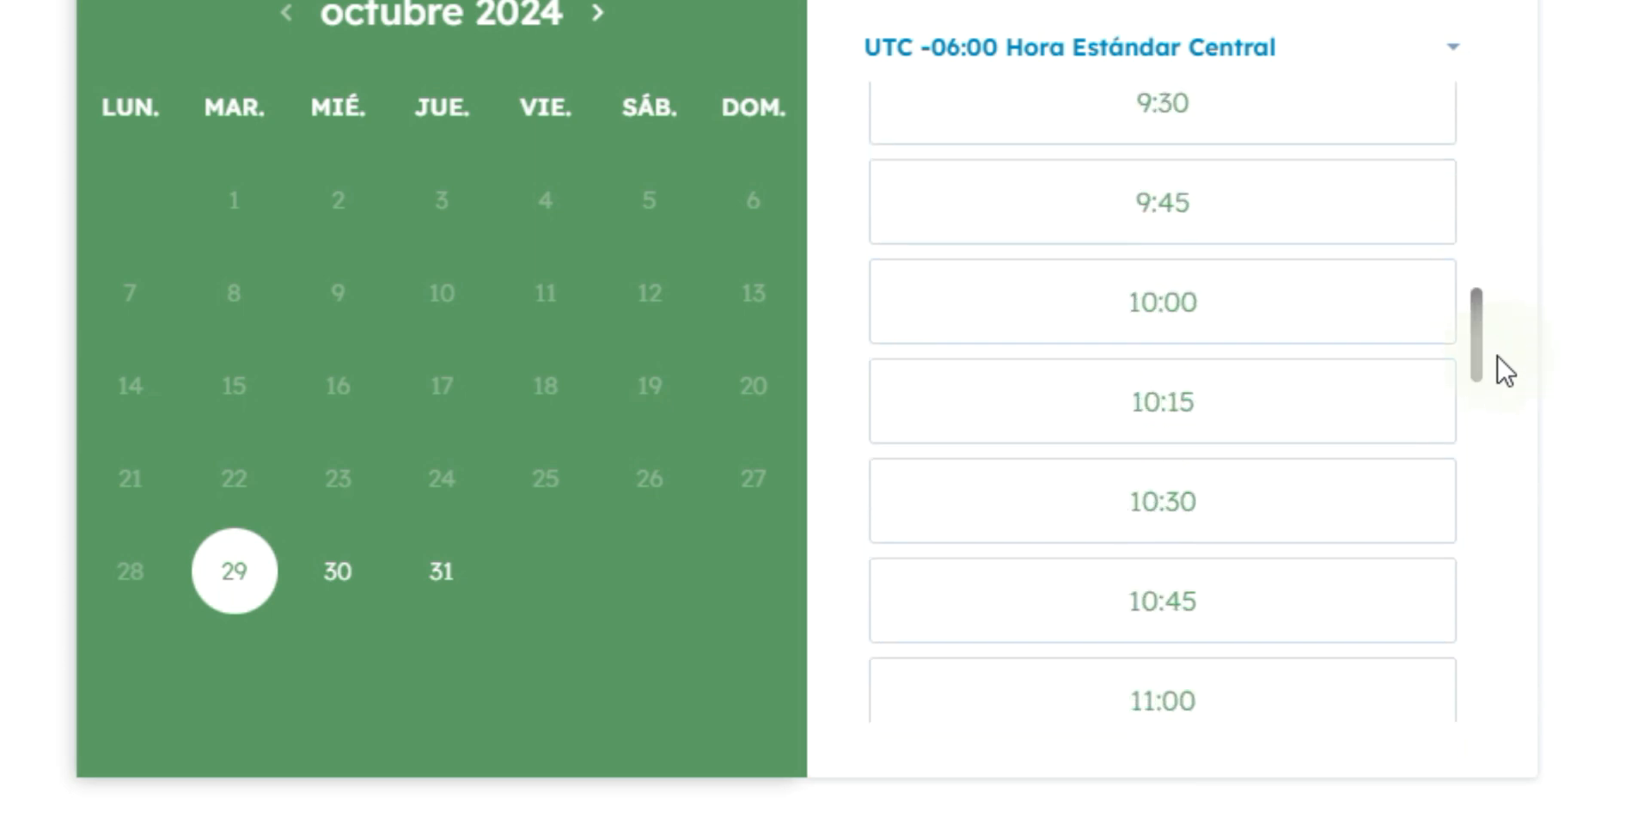